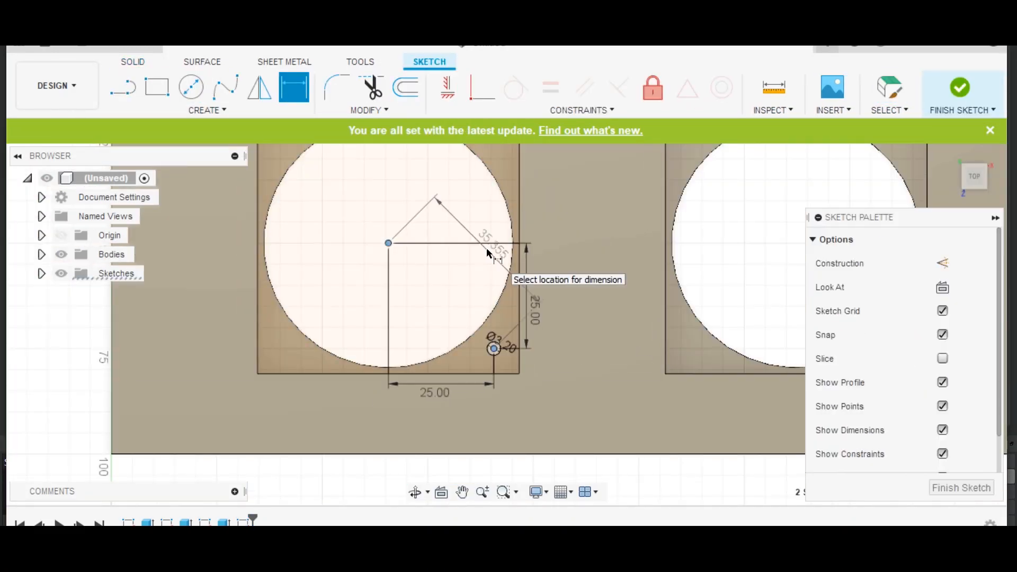
Finish the hole sketch and apply the countersunk screw holes along the panel edges
left_click(960, 92)
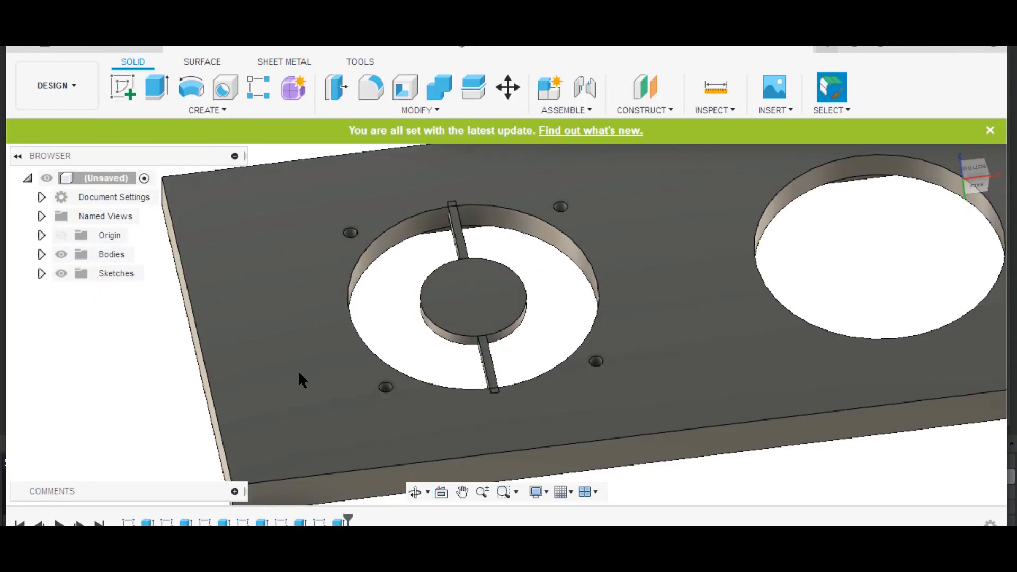
left_click(372, 88)
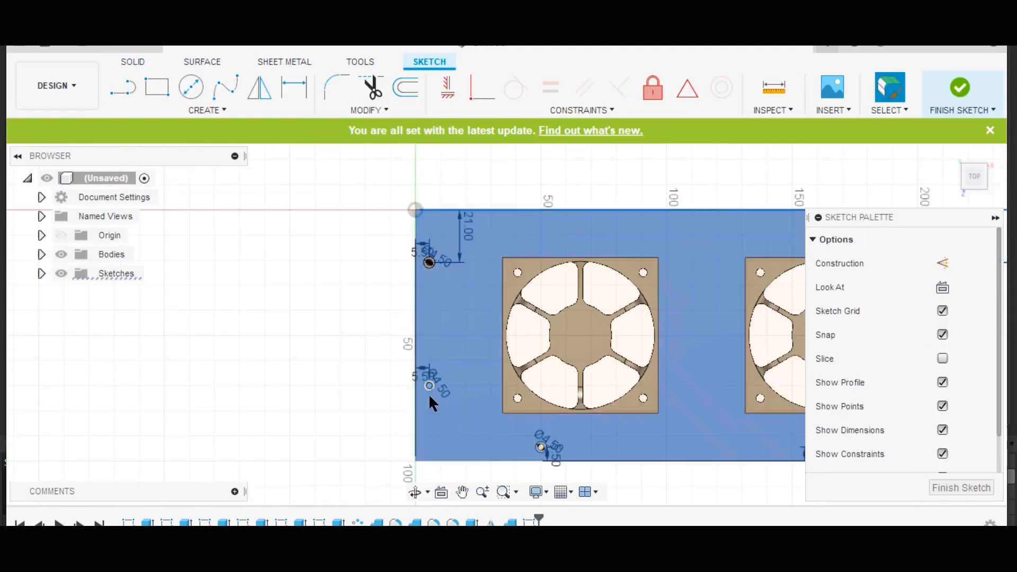
left_click(961, 94)
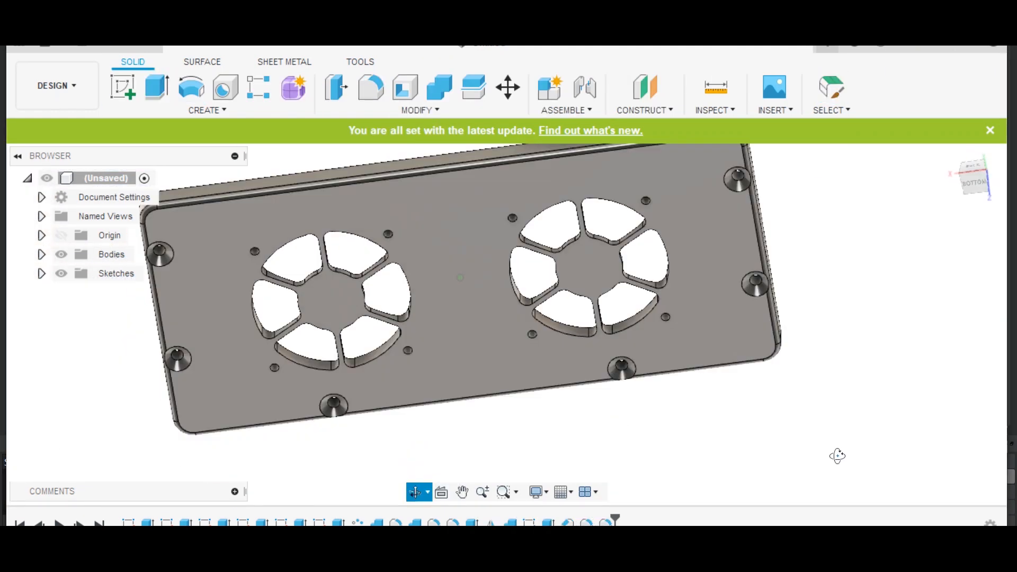